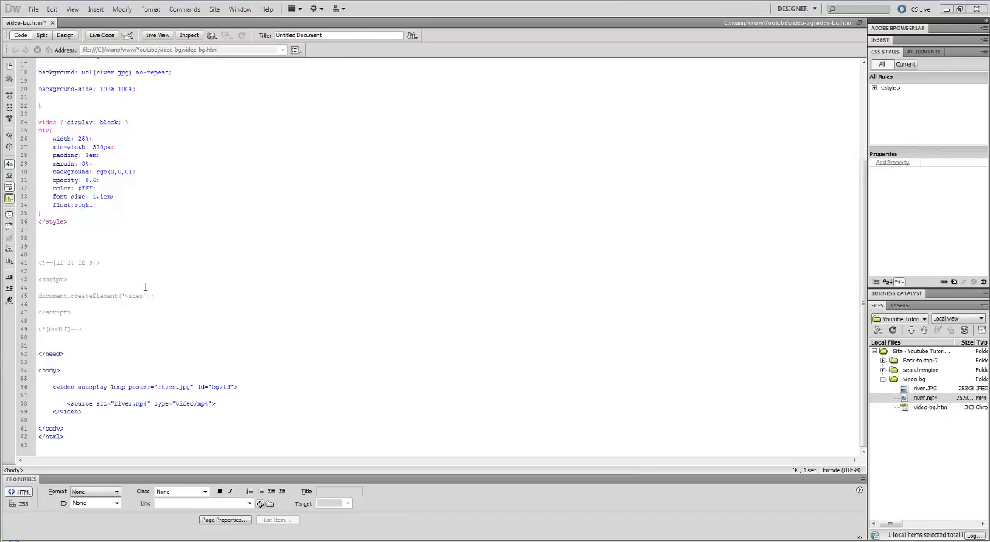
Check the video-bg folder for river.jpg, river.mp4 and video-bg.html, then return to the code.
scroll(up, 3)
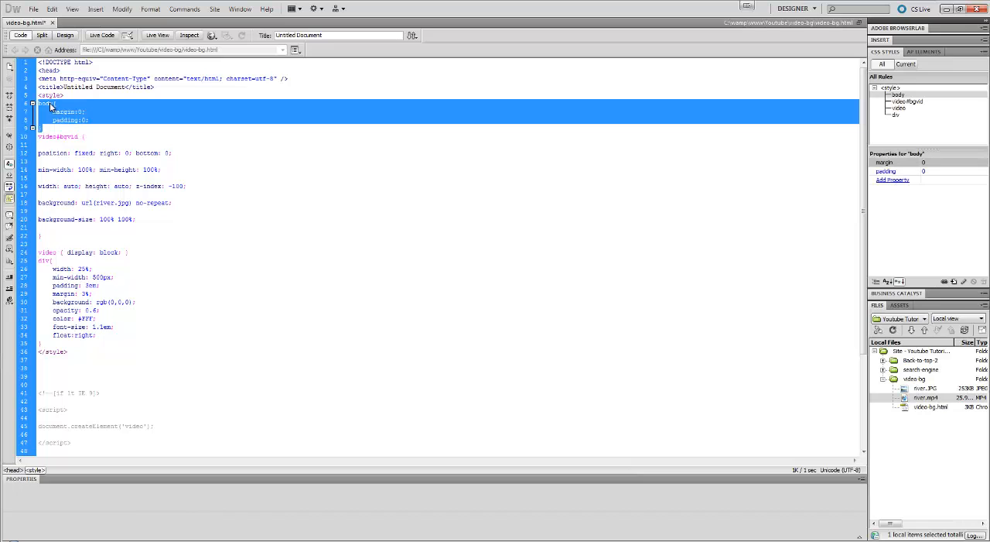
click(56, 136)
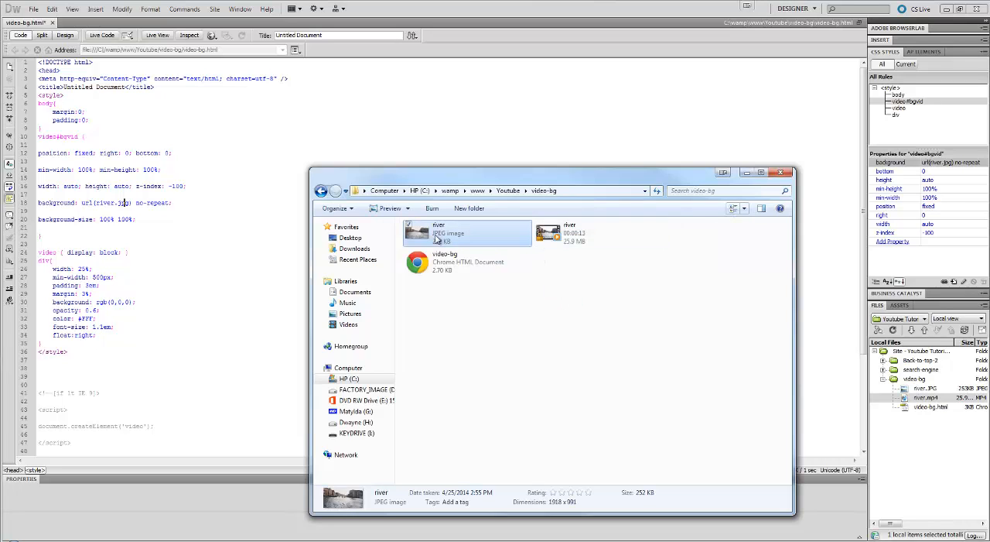
mouse_move(433, 238)
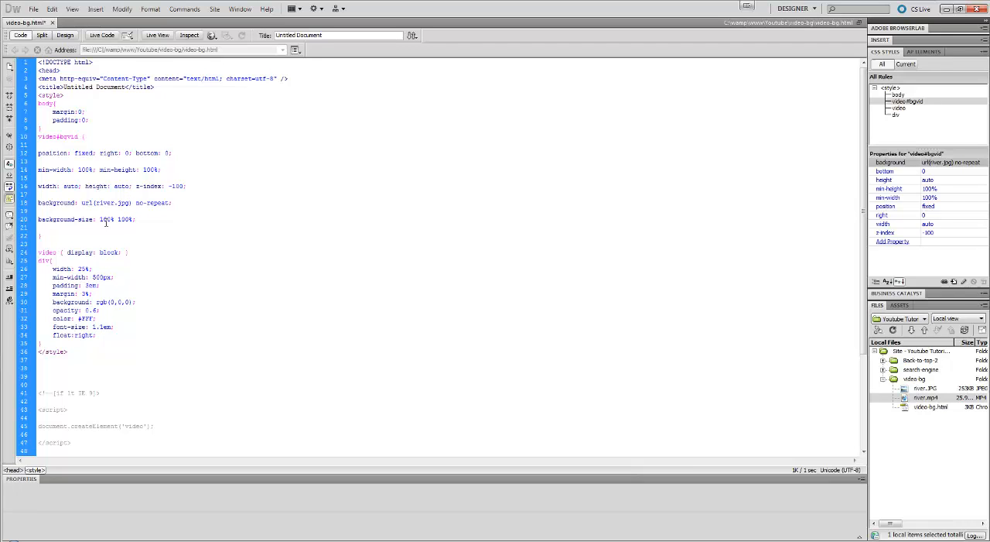
scroll(down, 3)
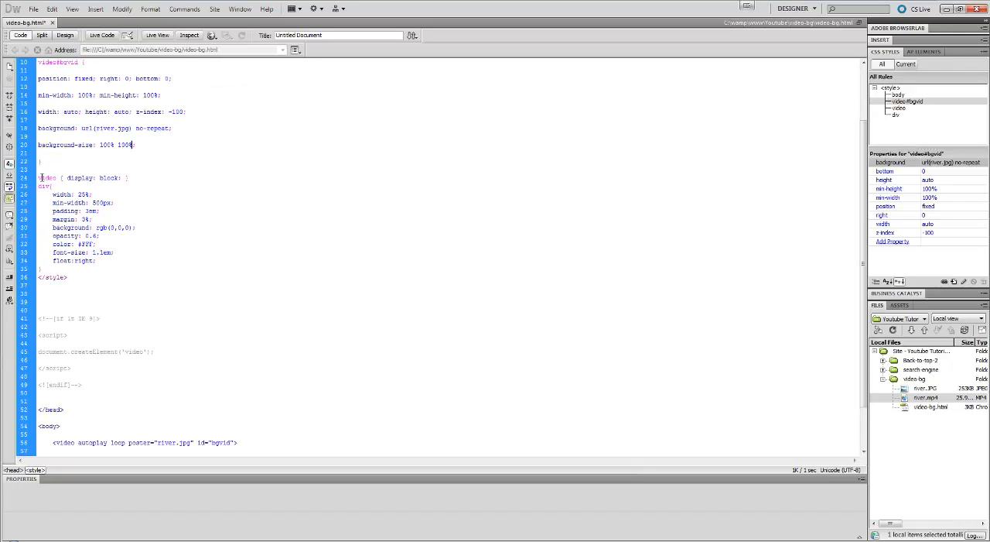
triple_click(77, 178)
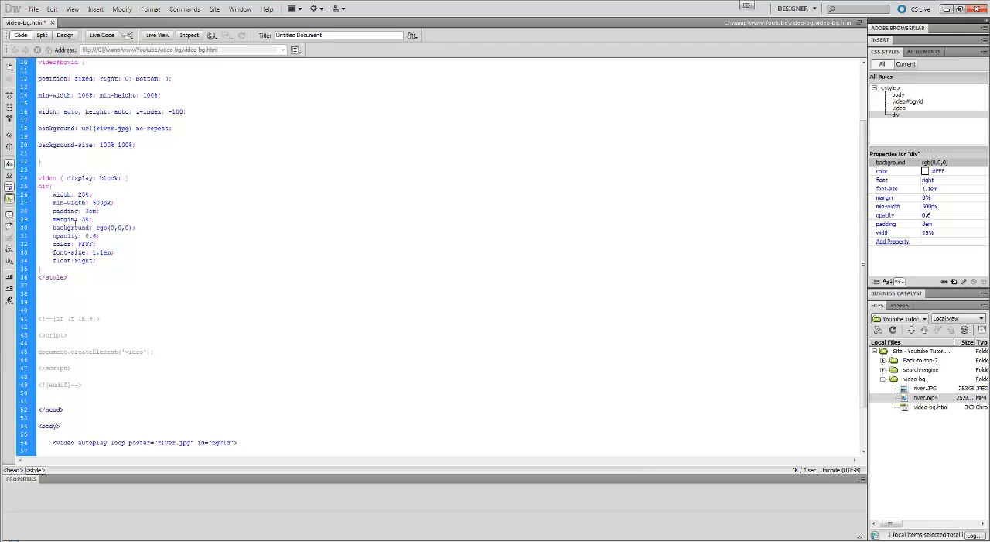
drag(37, 186, 96, 260)
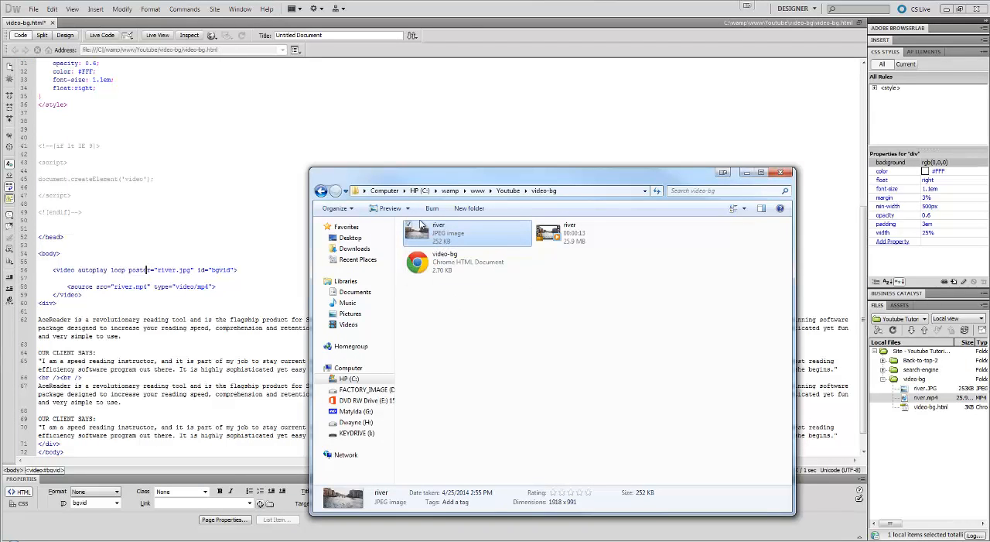
mouse_move(436, 233)
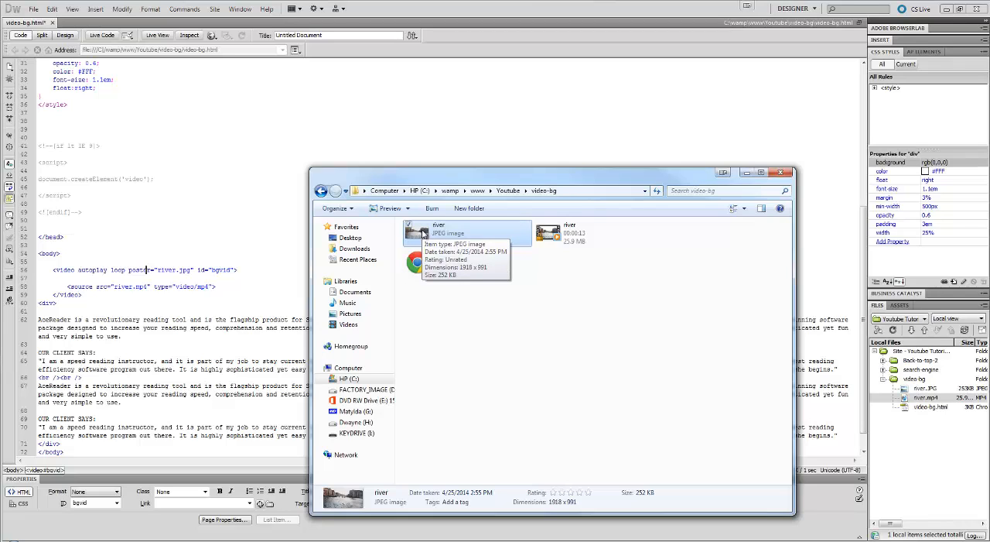
mouse_move(622, 412)
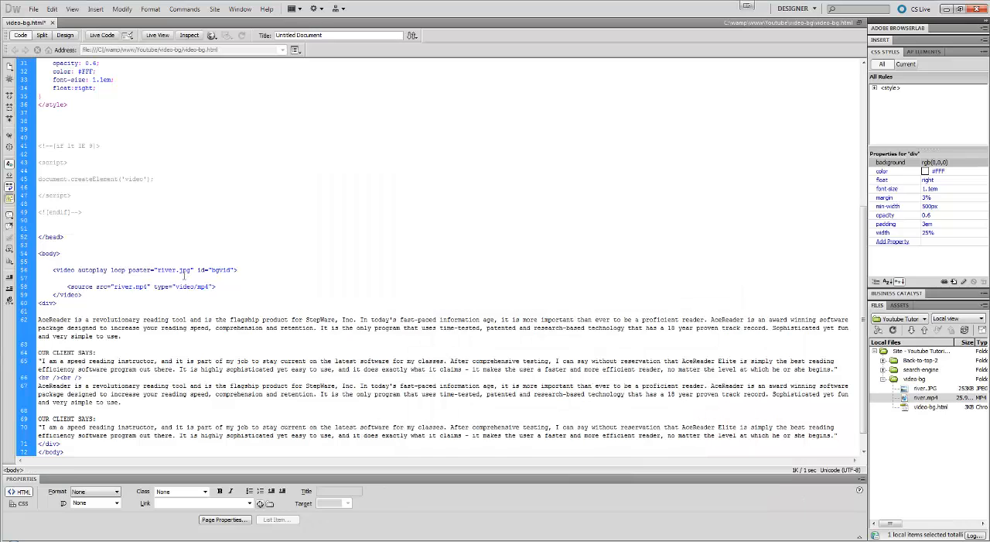
Place the cursor in the video tag's source so the river.mp4 reference can be checked.
click(171, 269)
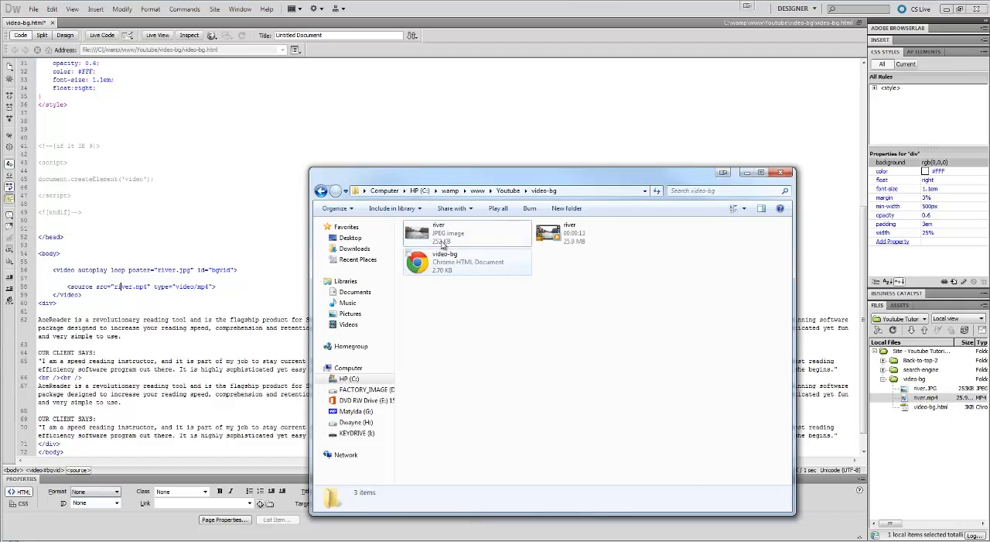
click(596, 232)
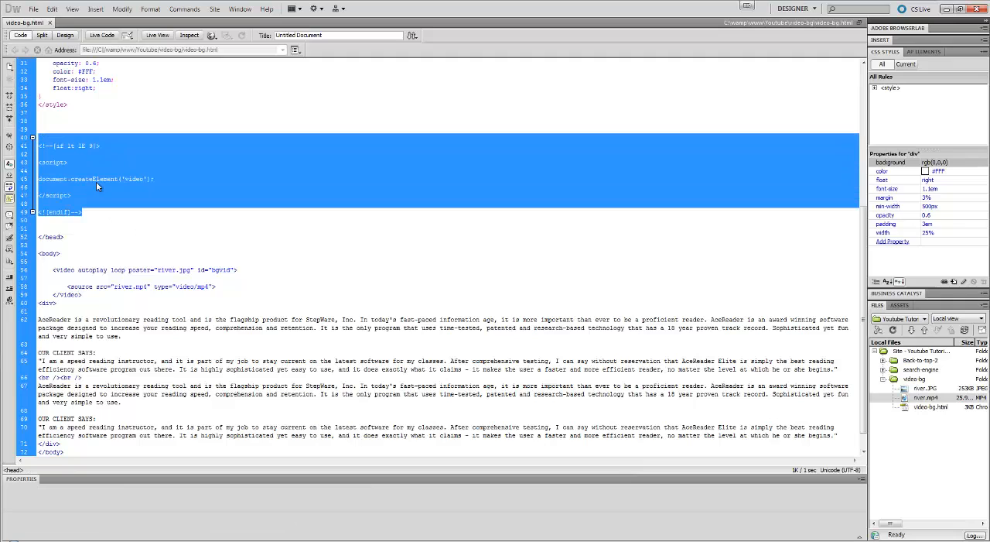
mouse_move(99, 192)
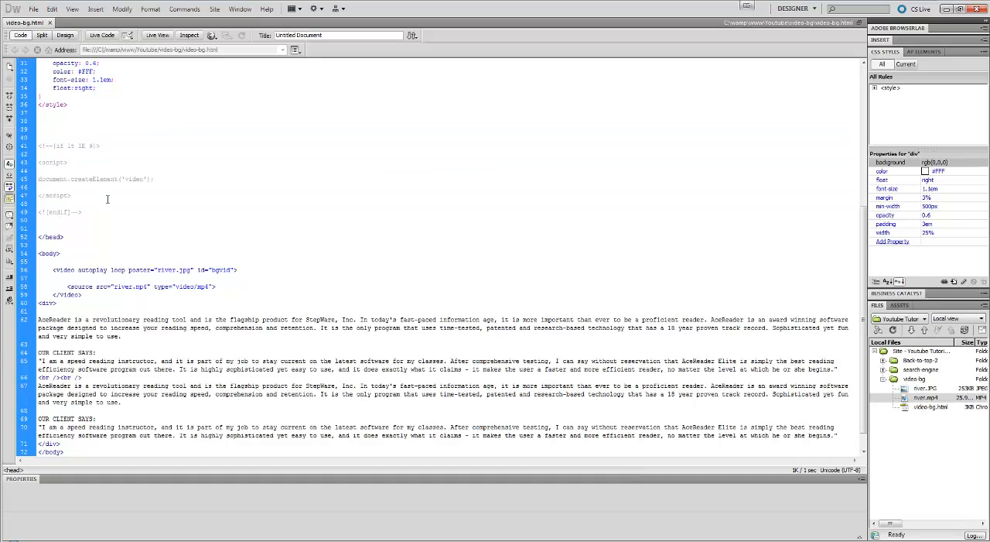
click(69, 195)
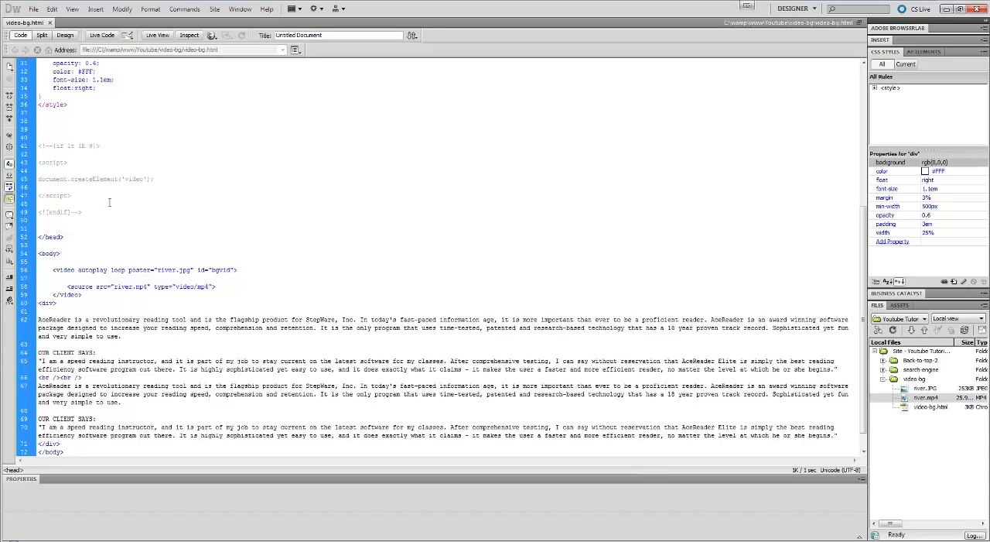
click(69, 195)
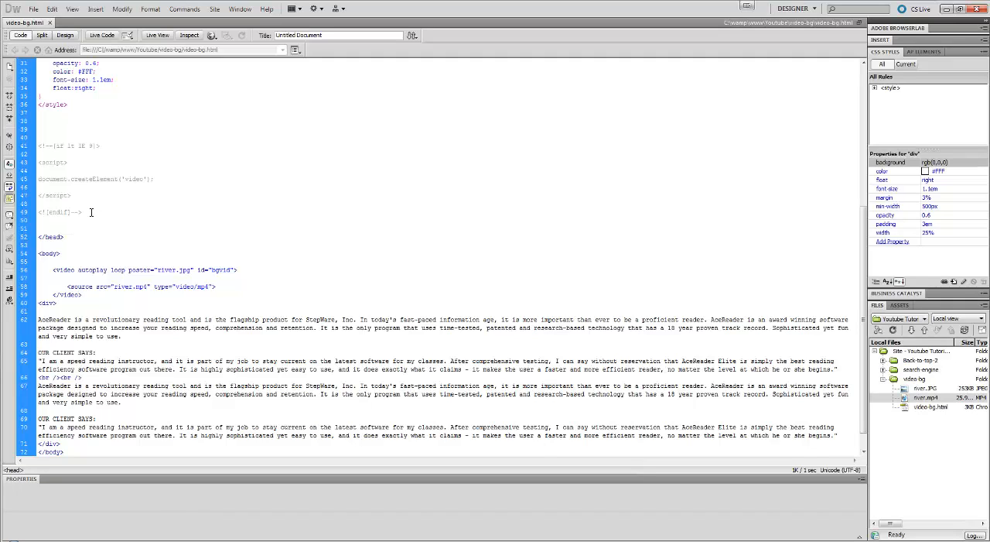
drag(38, 146, 90, 212)
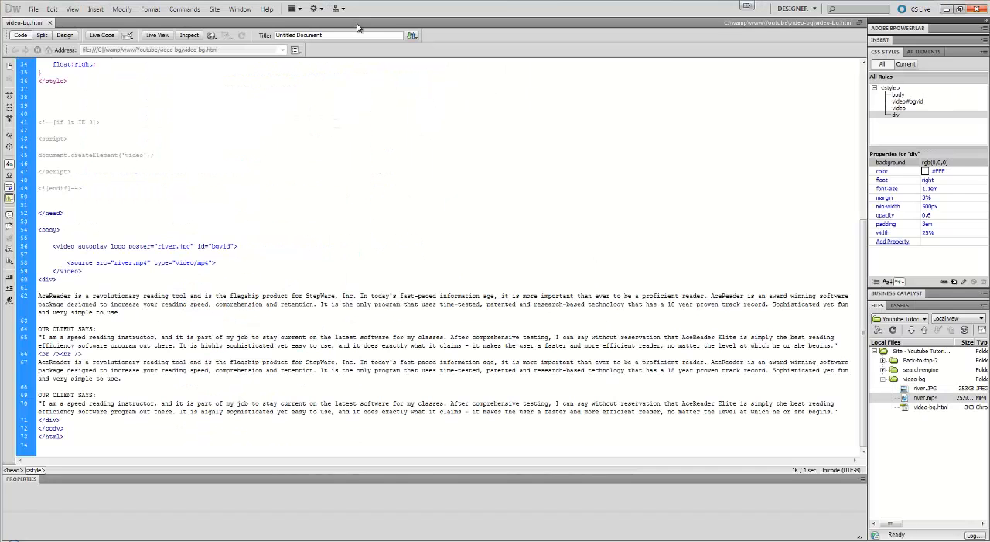
Use the Preview/Debug in Browser globe button to list the available browsers.
click(210, 34)
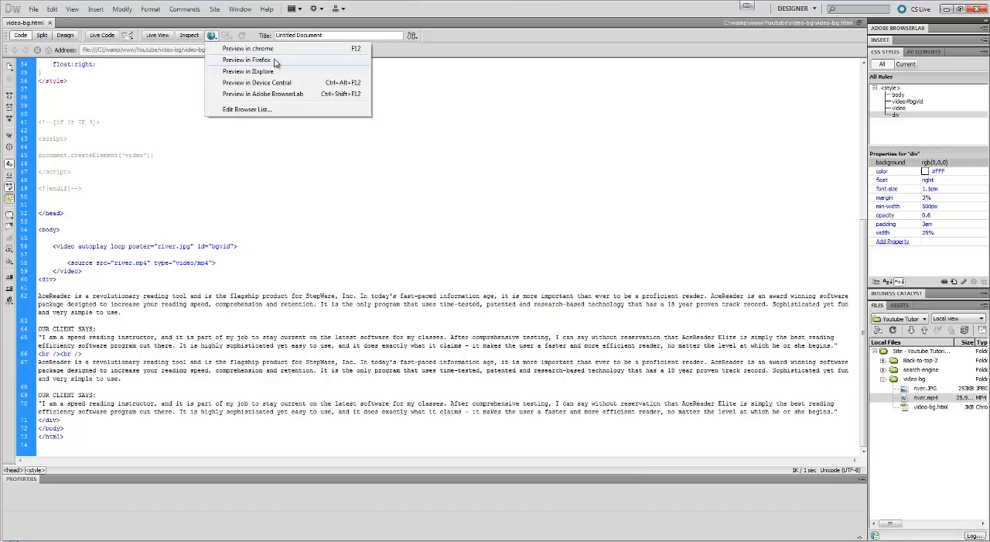